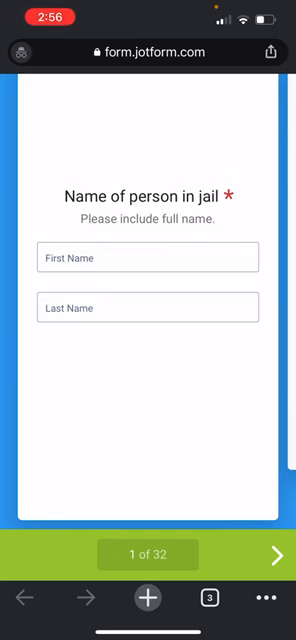
Enter the jailed person's name, first name Jesse, and move to the Location of Jail page
left_click(147, 258)
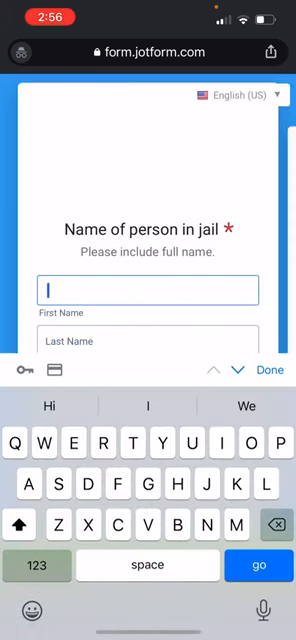
scroll("up", 3)
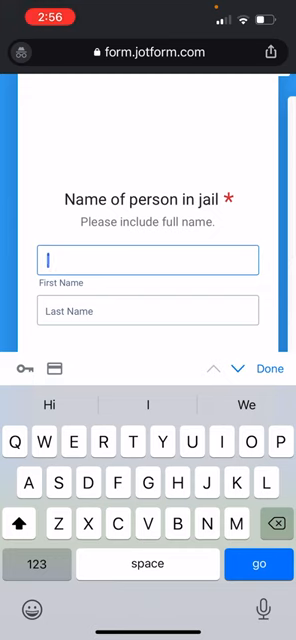
type("Jesse")
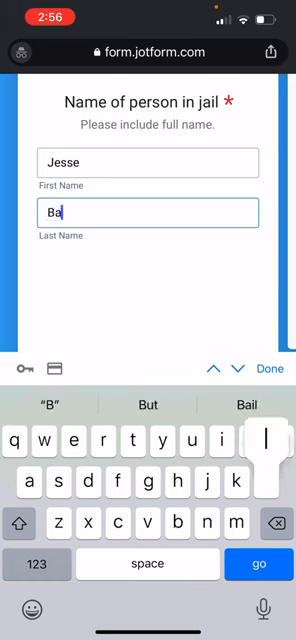
type("lbonds")
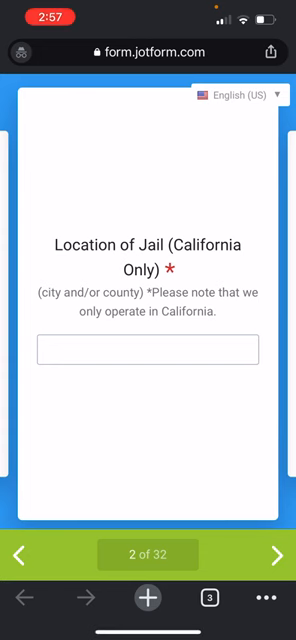
Enter the jail's city or county on the Location of Jail page
left_click(148, 356)
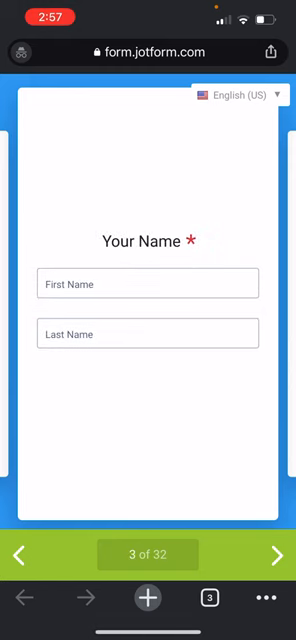
Enter your own first and last name on the Your Name page
left_click(147, 284)
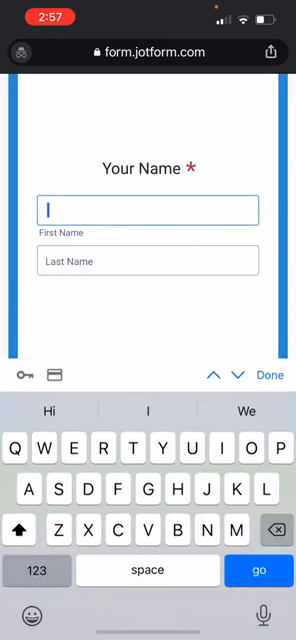
type("Jess")
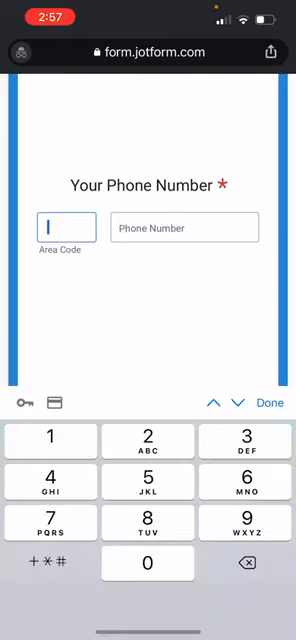
Enter your phone number with area code 949
type("949")
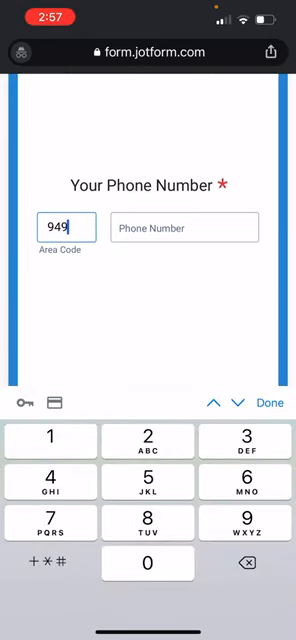
left_click(185, 228)
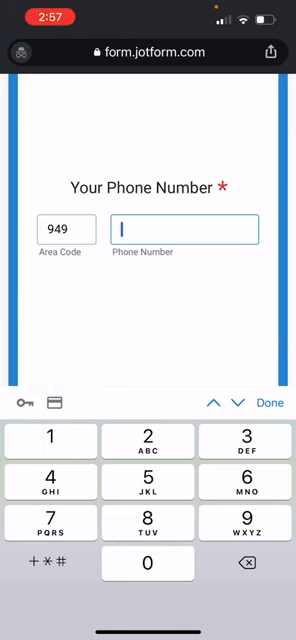
type("4453")
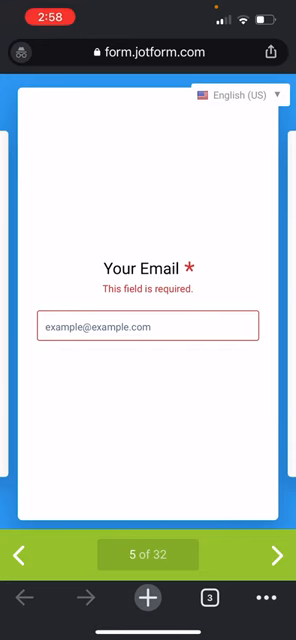
Enter your email address on the Your Email page and advance to page 6
left_click(148, 325)
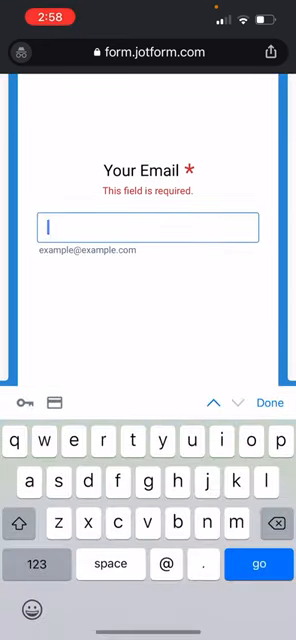
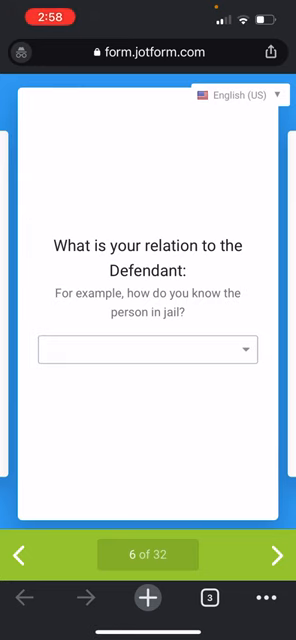
Open the relation-to-Defendant dropdown to show its choices
left_click(148, 349)
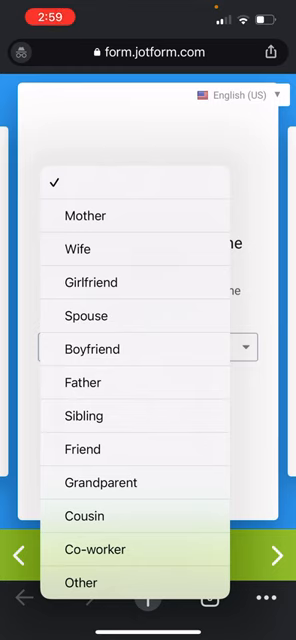
mouse_move(78, 249)
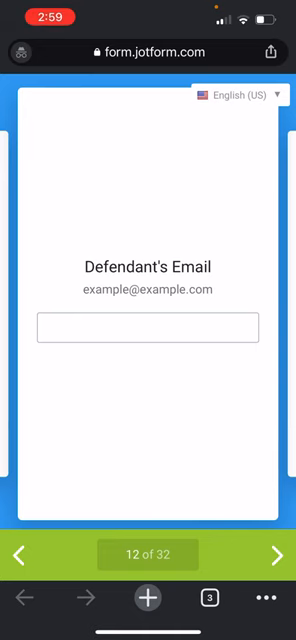
Fill in the Defendant's Email and the following defendant questions
left_click(275, 554)
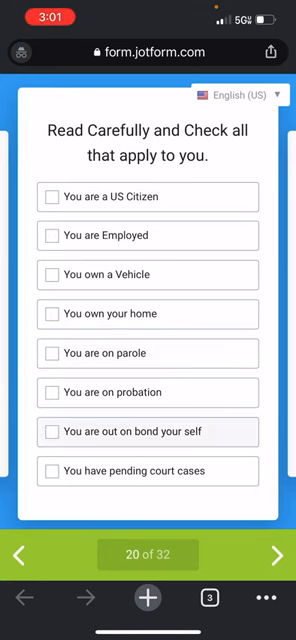
Tick the statements that apply on the page 20 checklist
left_click(271, 554)
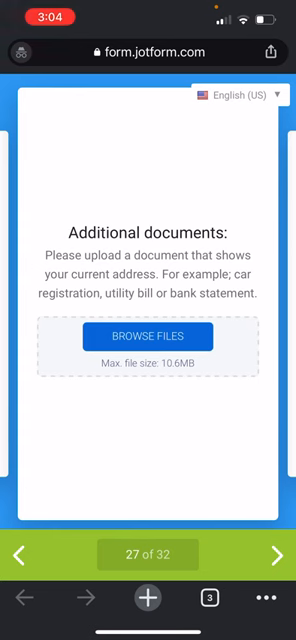
Begin uploading a proof-of-address document on page 27
left_click(276, 554)
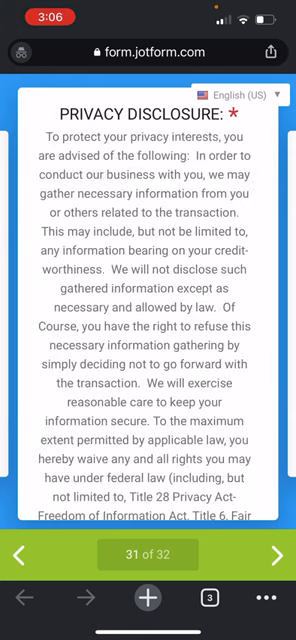
Scroll through the privacy disclosure, agree to its terms, and submit the application
scroll("down", 3)
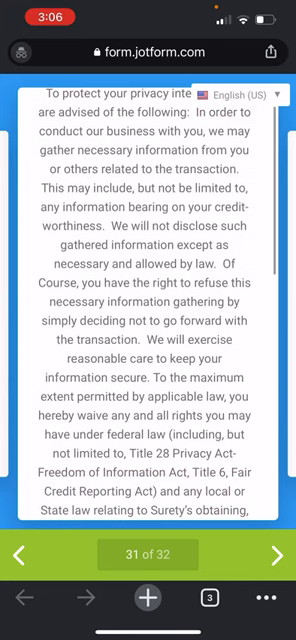
scroll("down", 3)
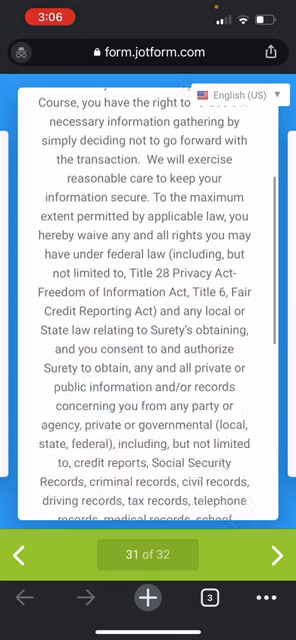
scroll("down", 3)
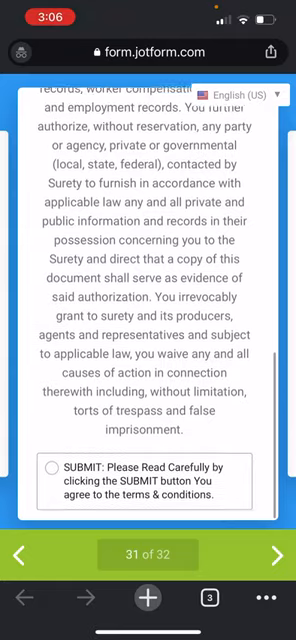
left_click(47, 494)
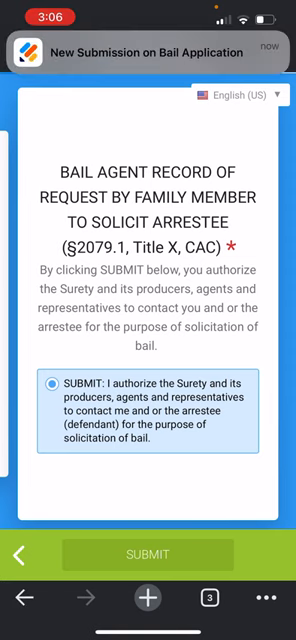
left_click(148, 554)
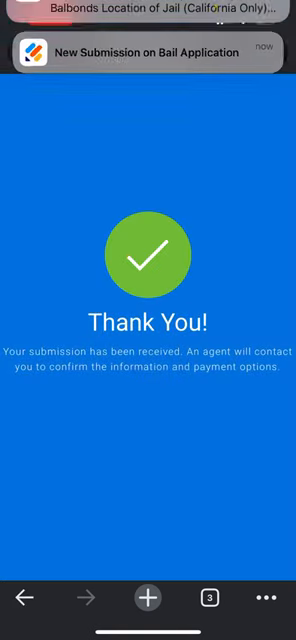